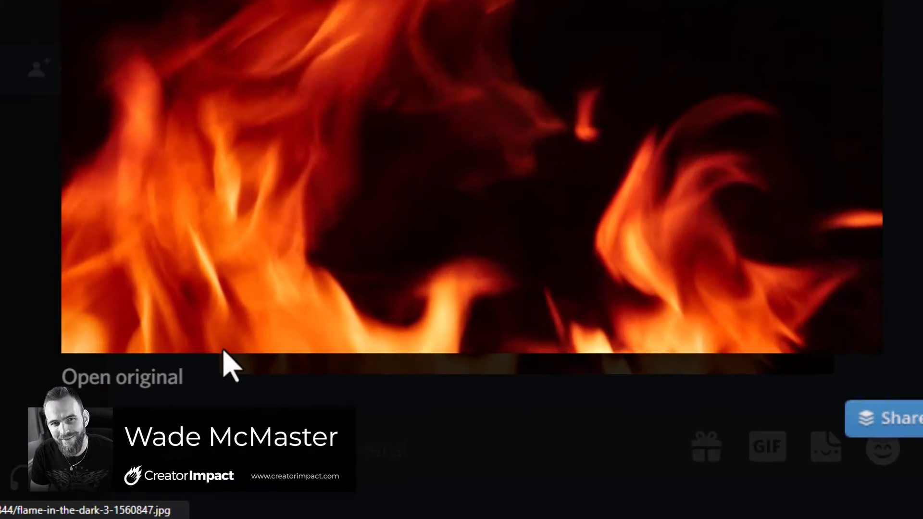
Step: Post flame-in-the-dark-3-1560847.jpg to my own server's #general channel
right_click(147, 365)
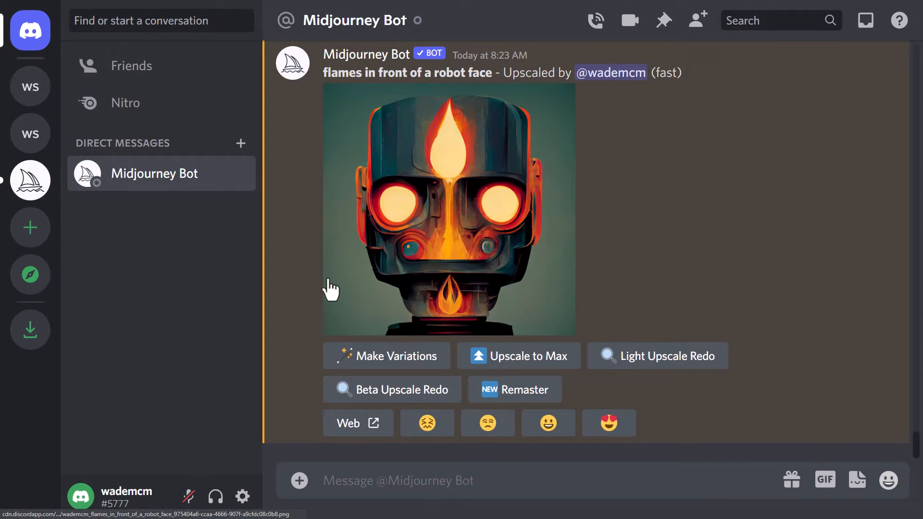
mouse_move(277, 211)
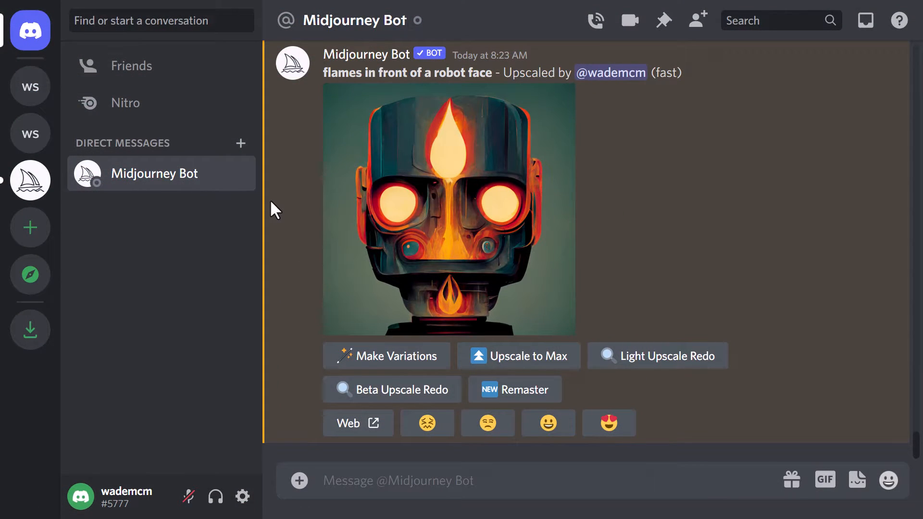
mouse_move(132, 285)
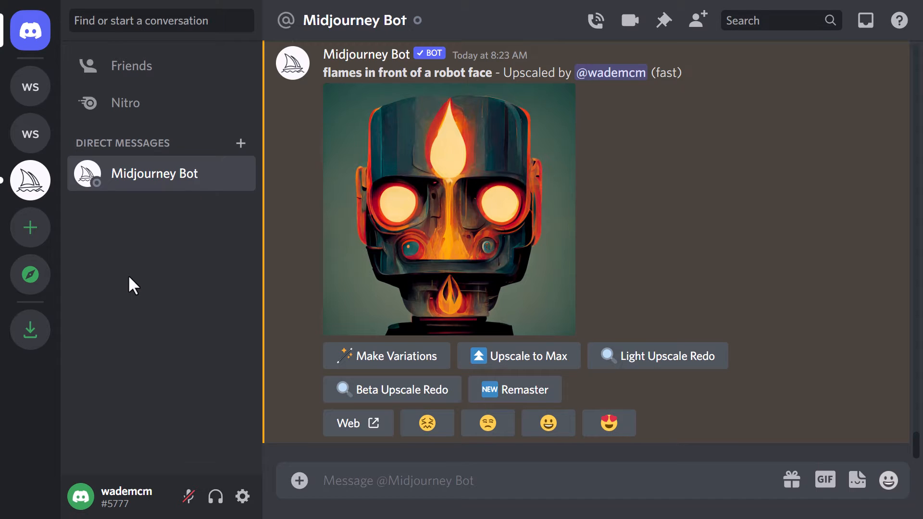
mouse_move(65, 96)
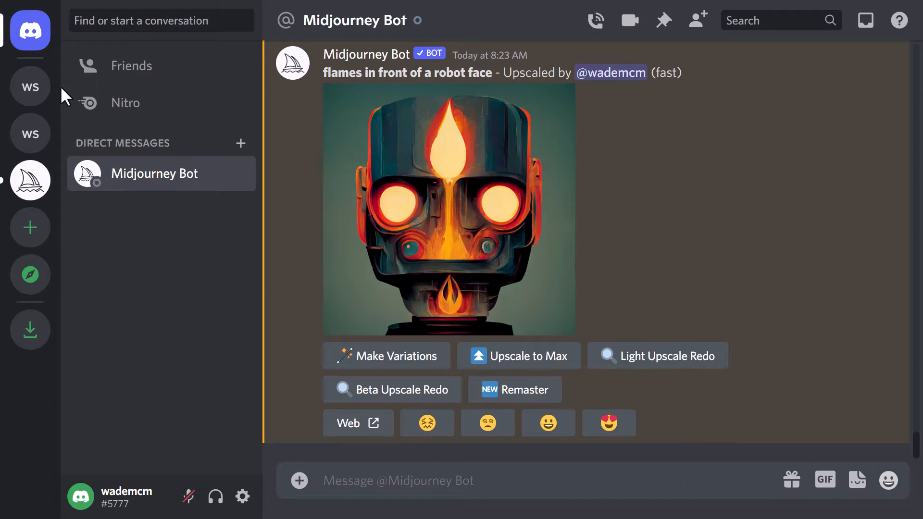
mouse_move(30, 180)
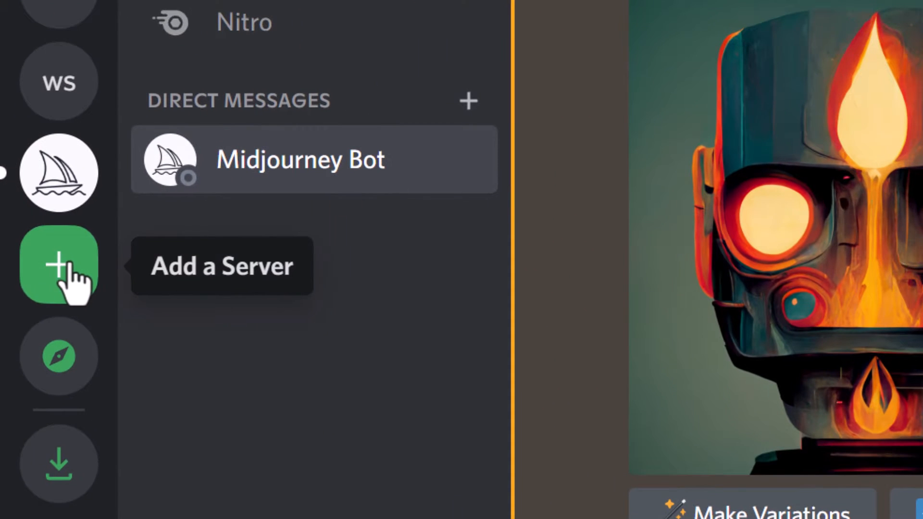
click(59, 265)
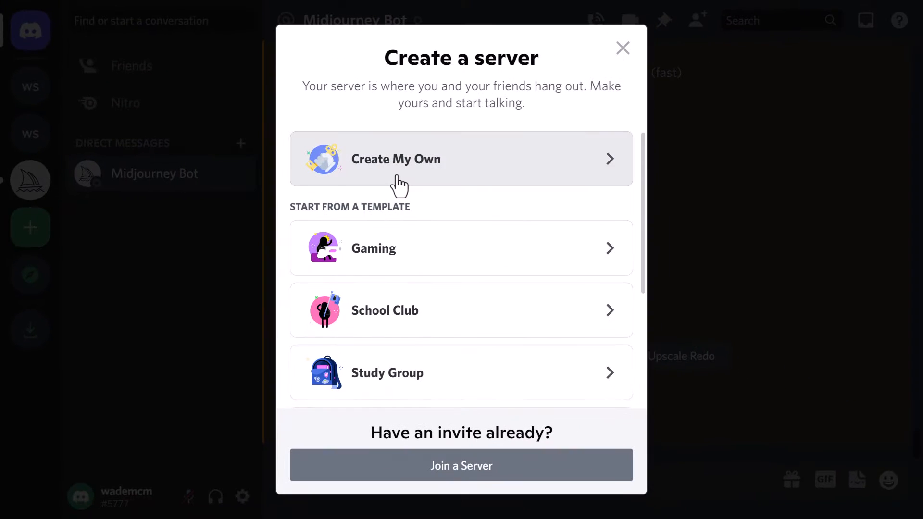
click(622, 48)
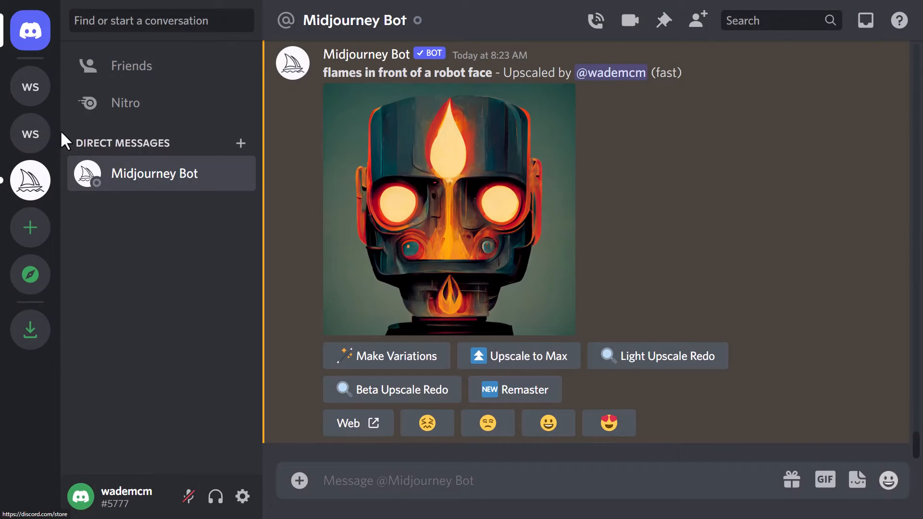
click(30, 134)
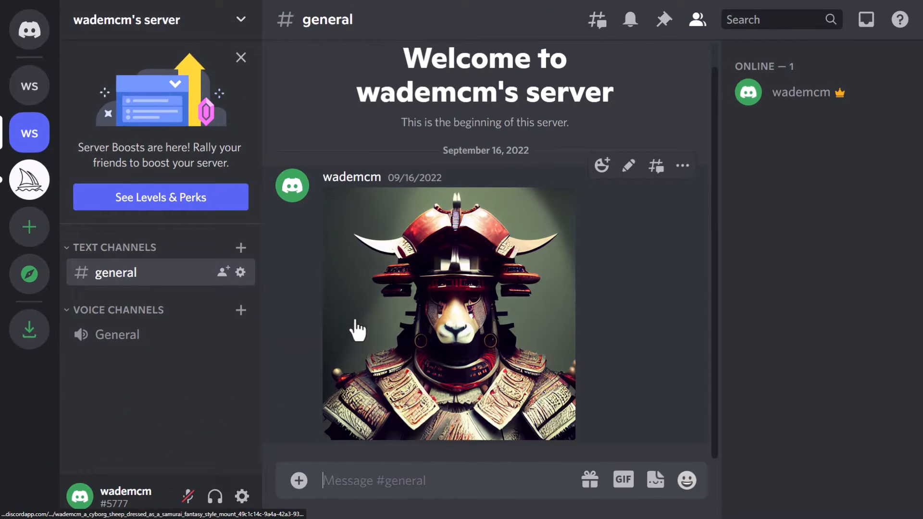
click(299, 480)
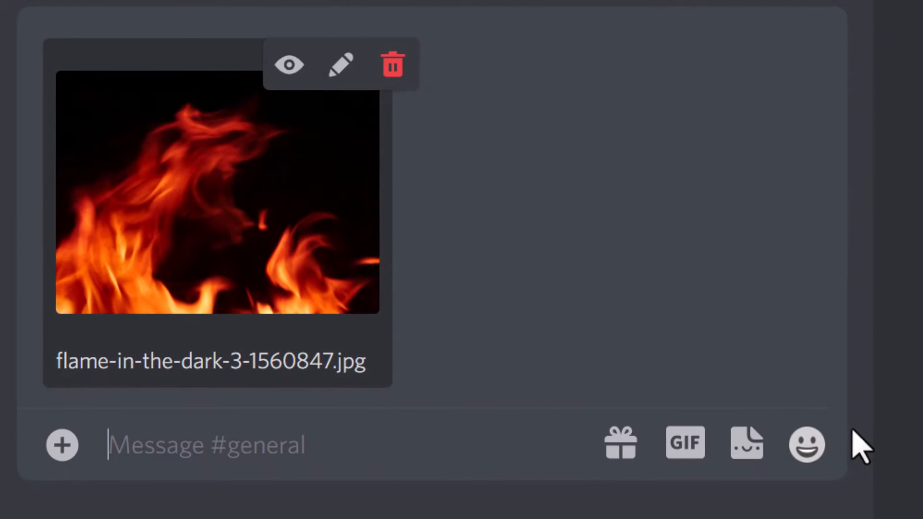
click(391, 65)
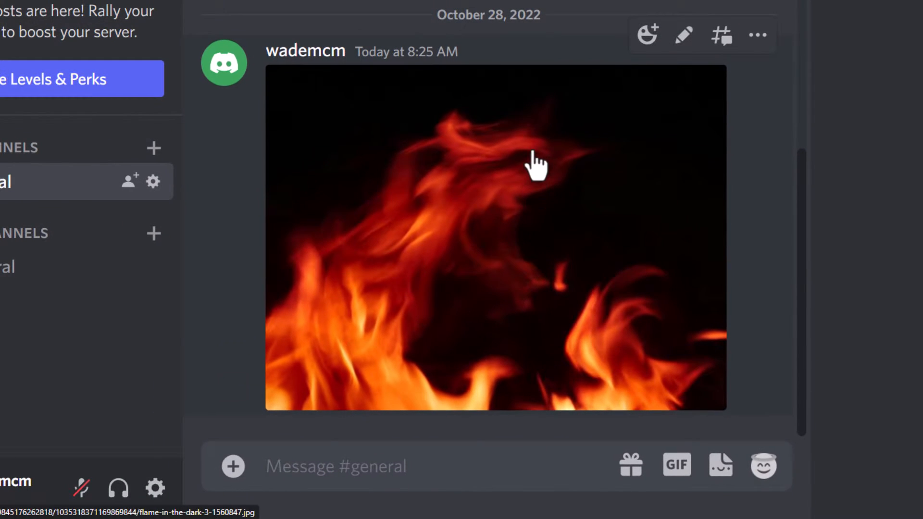
Step: Copy the original link of the posted flame photo and return to the Midjourney Bot chat
click(536, 164)
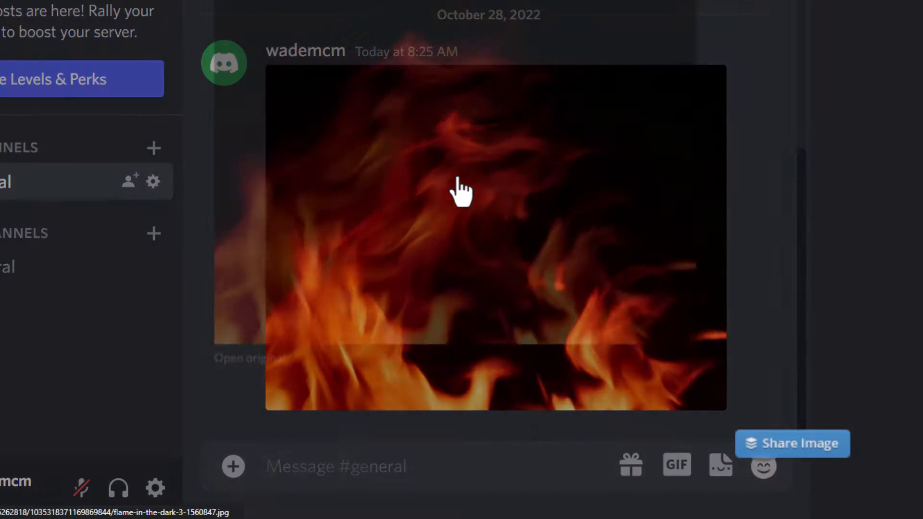
click(462, 195)
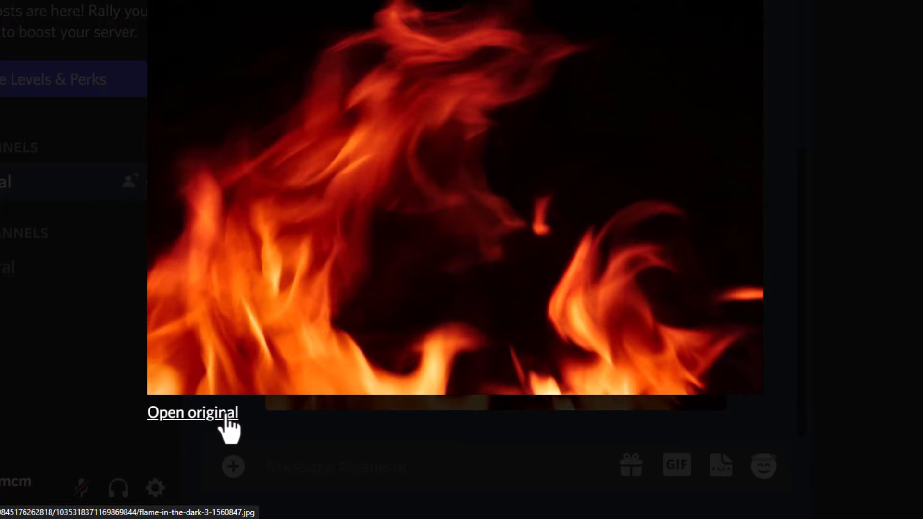
right_click(192, 412)
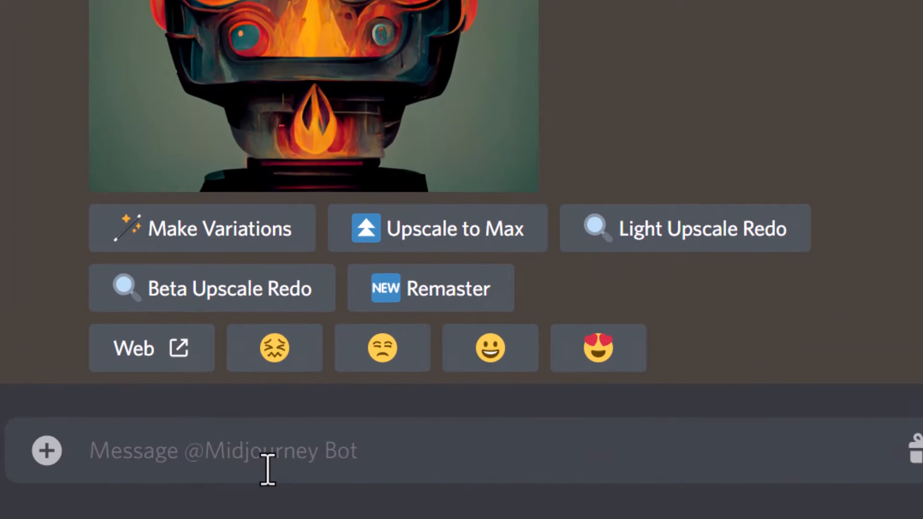
click(235, 450)
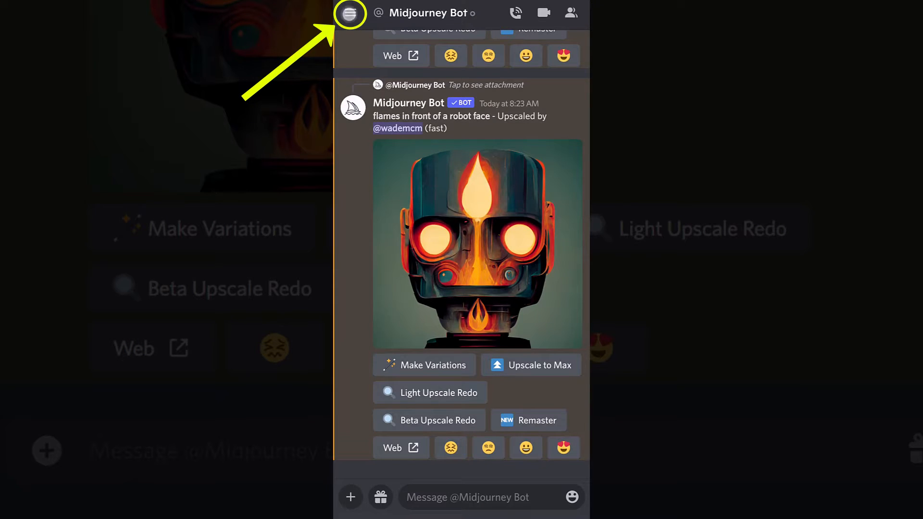
Step: On mobile Discord, upload the flame photo to my own server's general channel
click(350, 12)
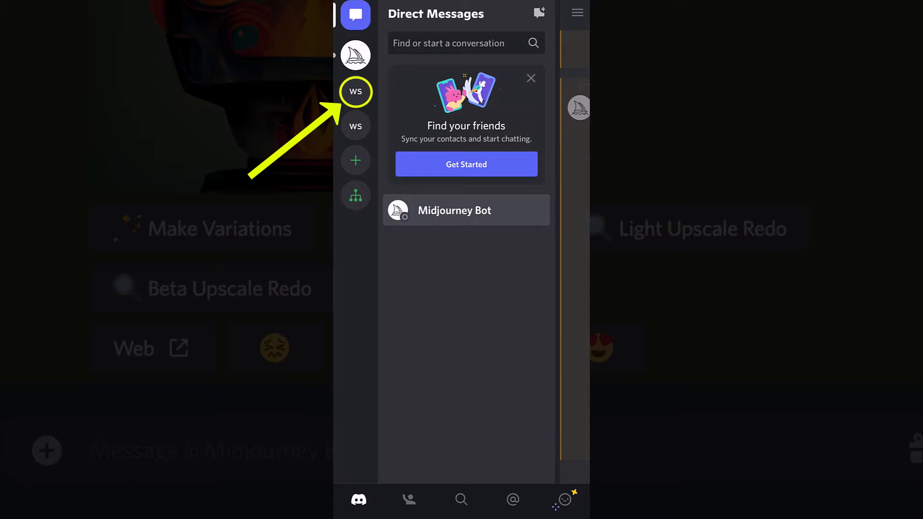
click(355, 92)
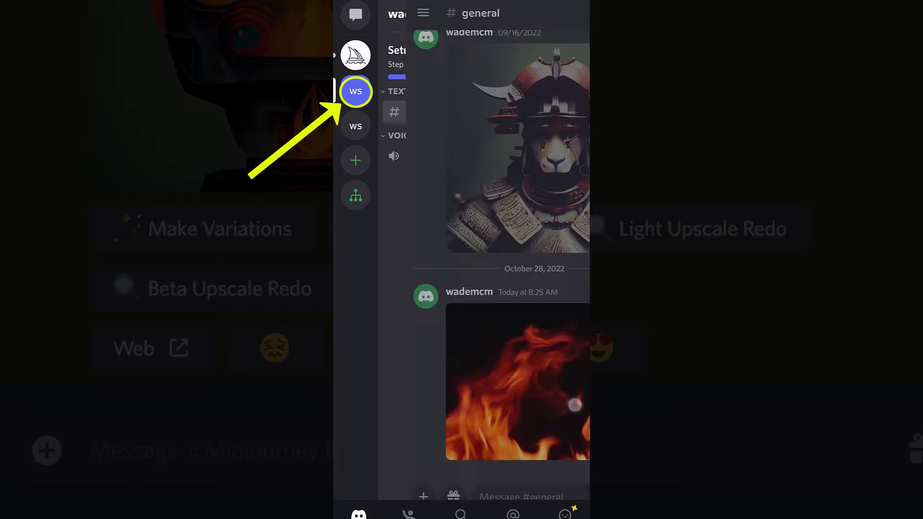
click(520, 497)
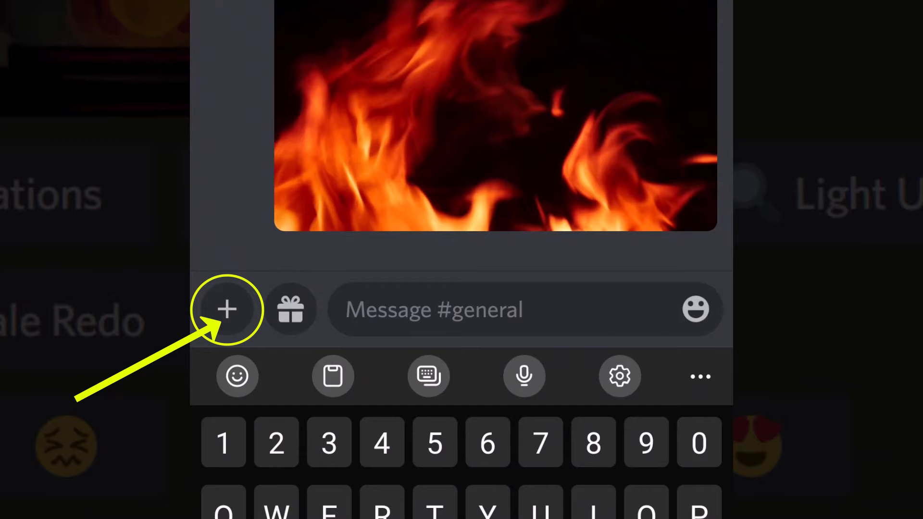
click(227, 308)
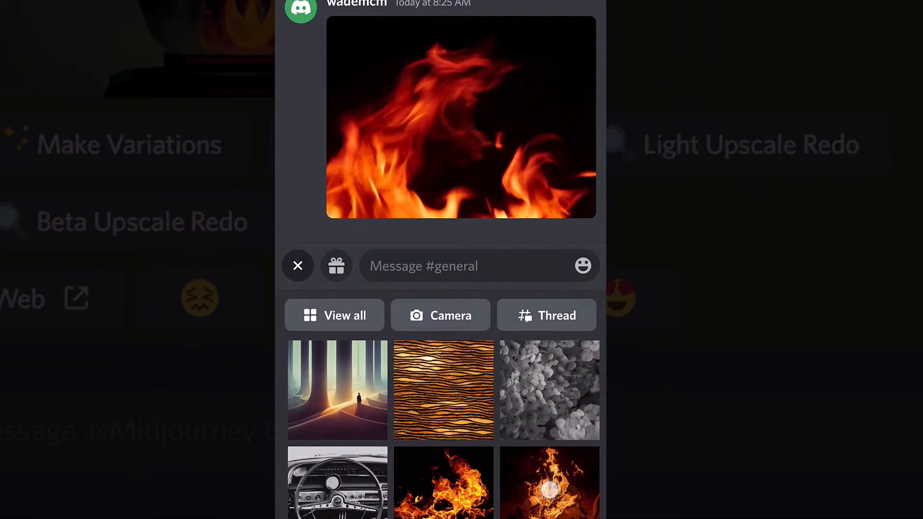
click(549, 482)
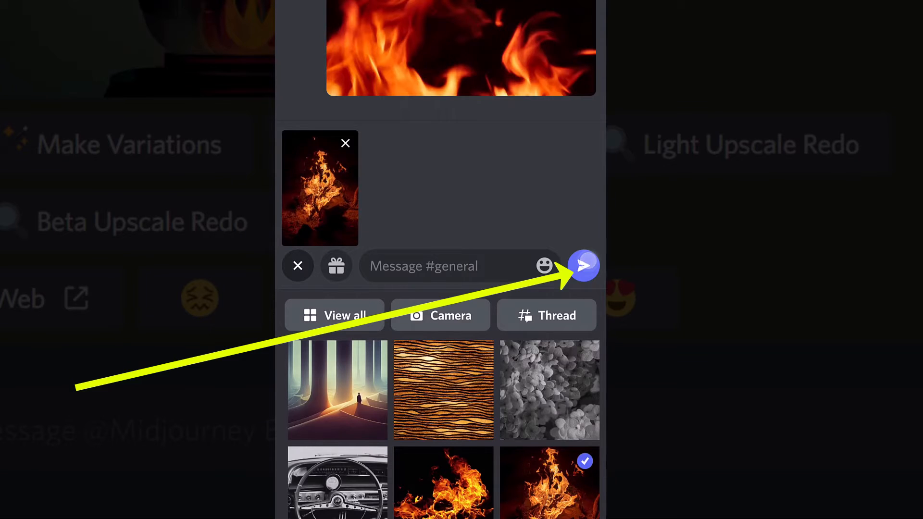
click(582, 265)
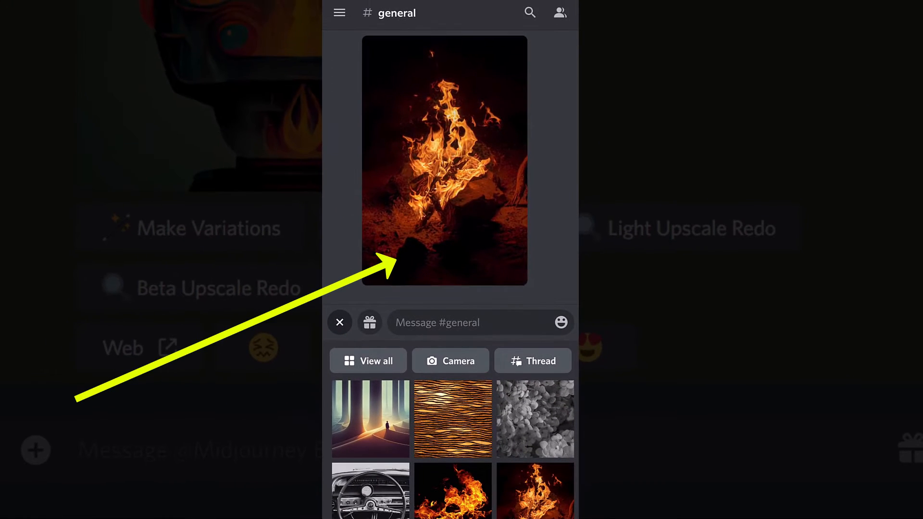
Step: Copy the uploaded flame photo's media link via its share options and close the preview
click(444, 160)
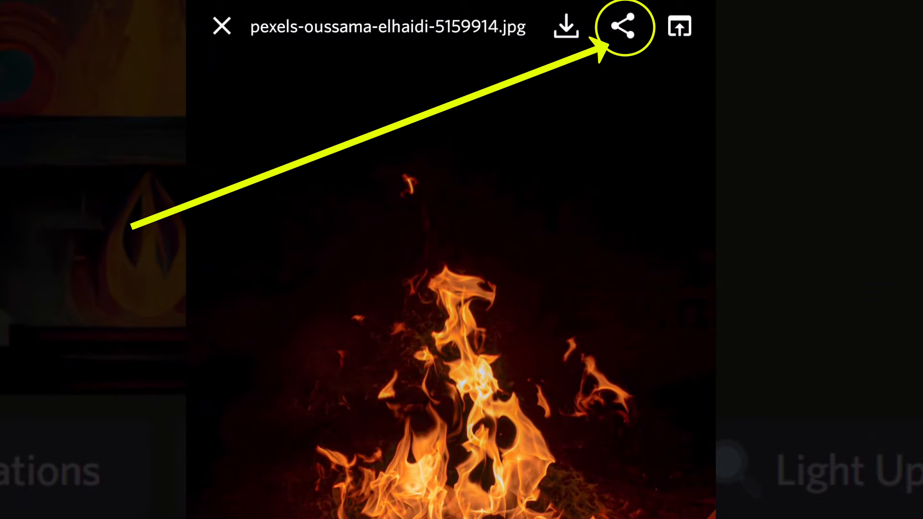
click(622, 27)
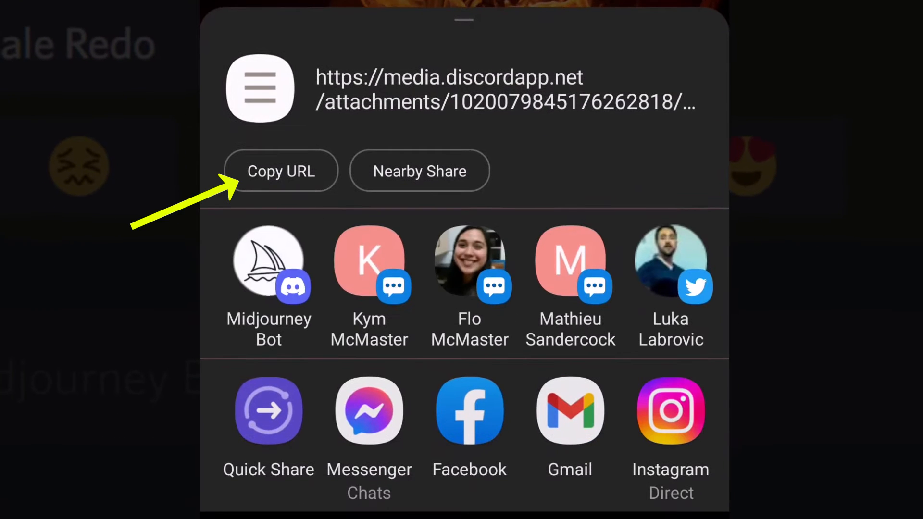
click(280, 172)
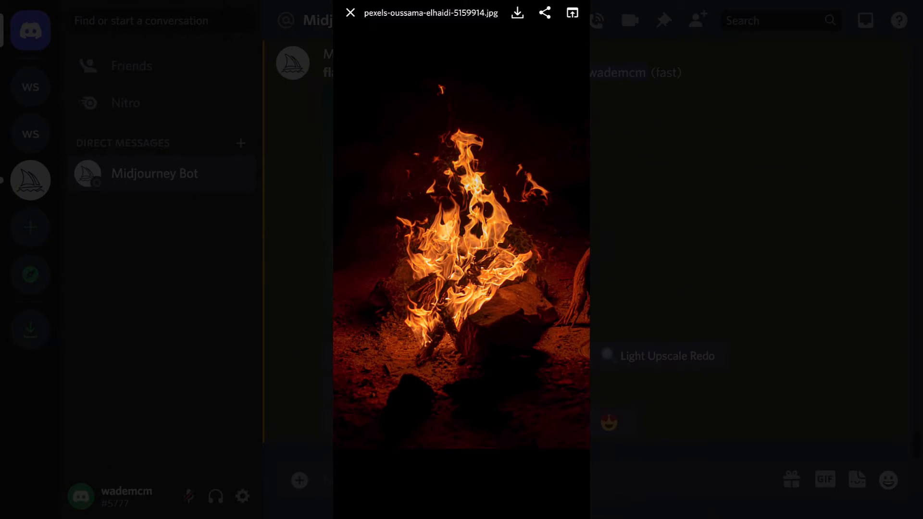
click(350, 13)
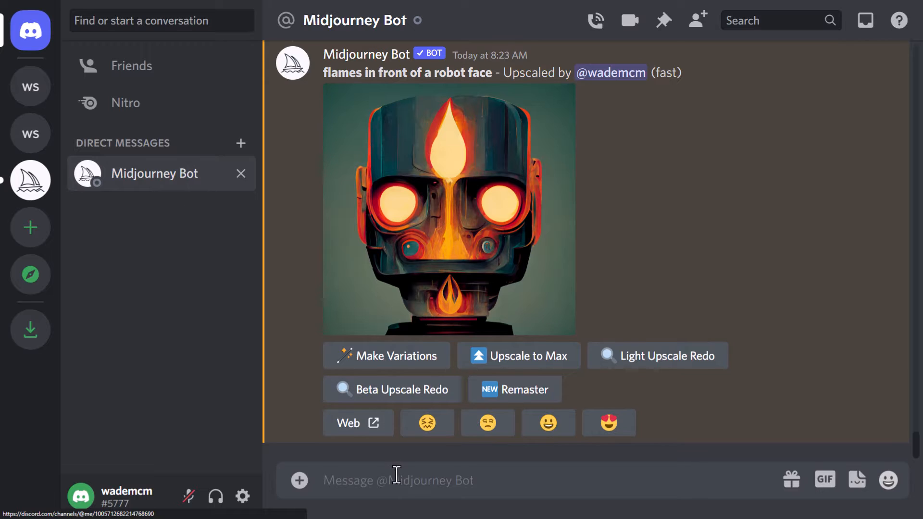
Step: Send /imagine with the flame image link and 'flames in front of a robot face --iw 1'
text(/)
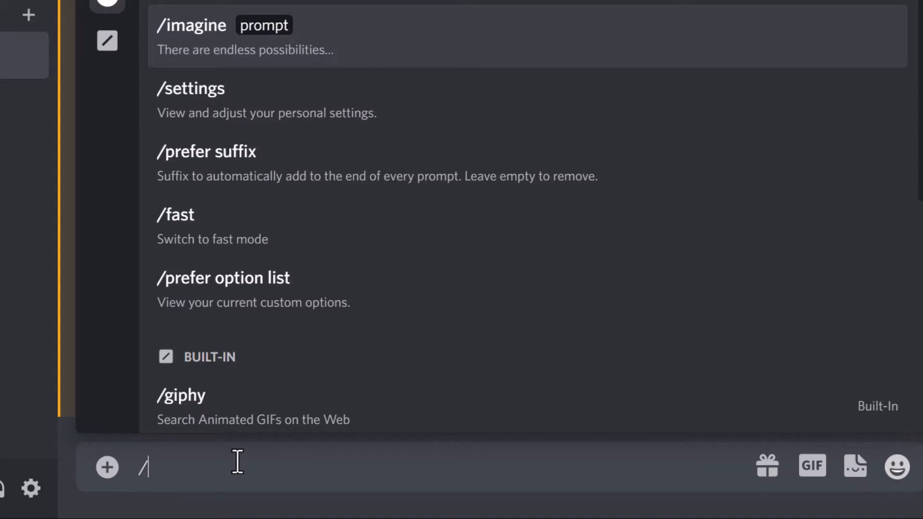
text(imagine)
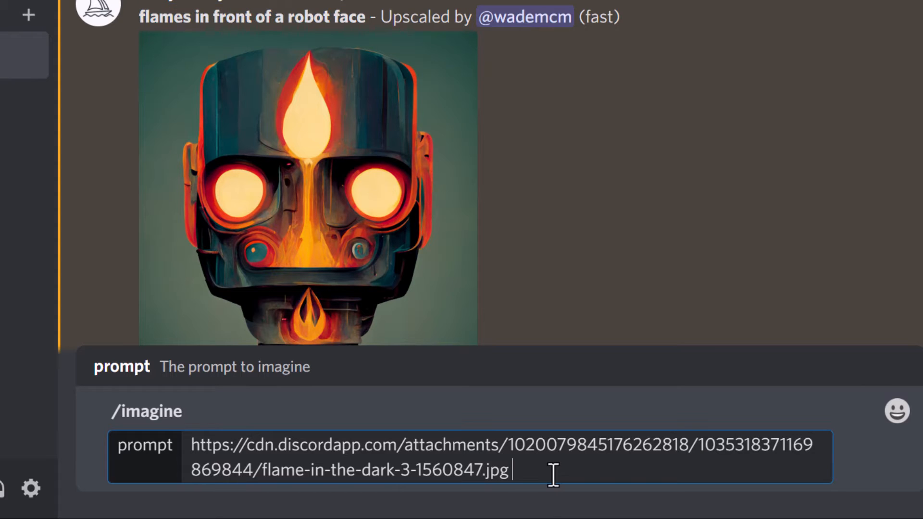
text(flames in front of a robot face)
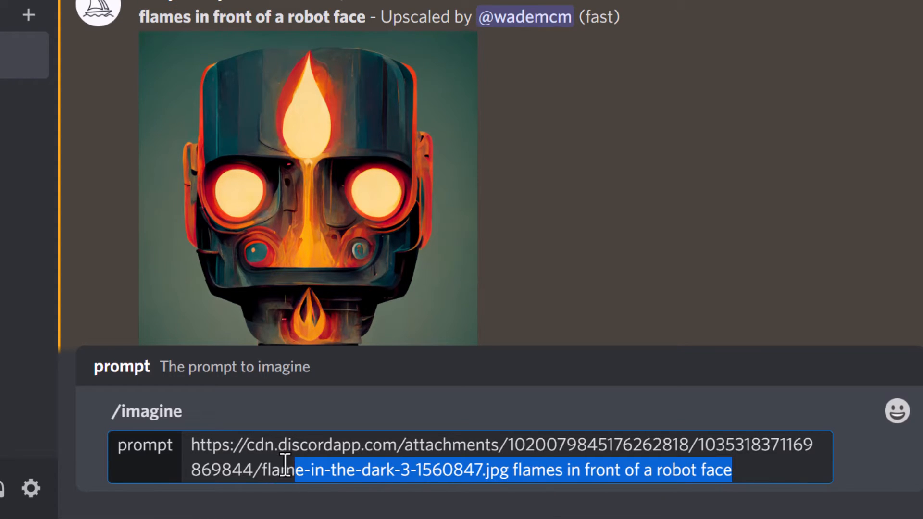
click(194, 444)
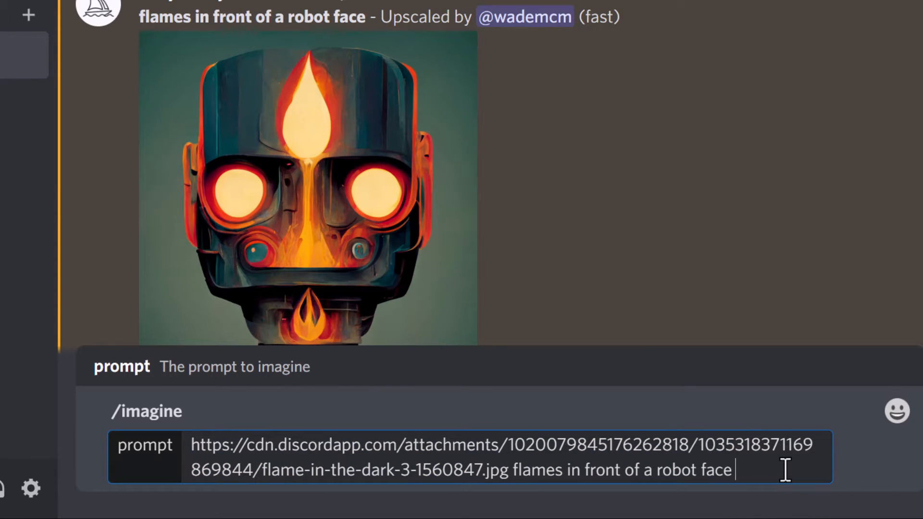
text(--)
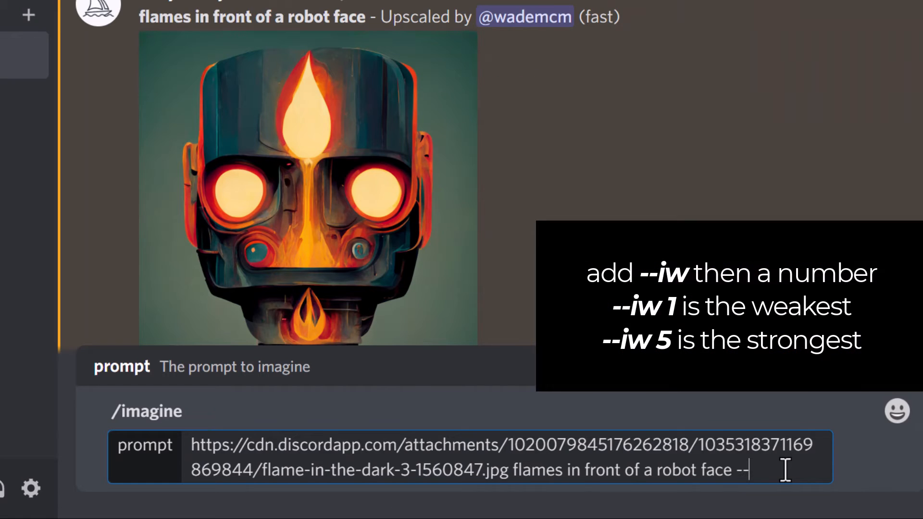
text(iw)
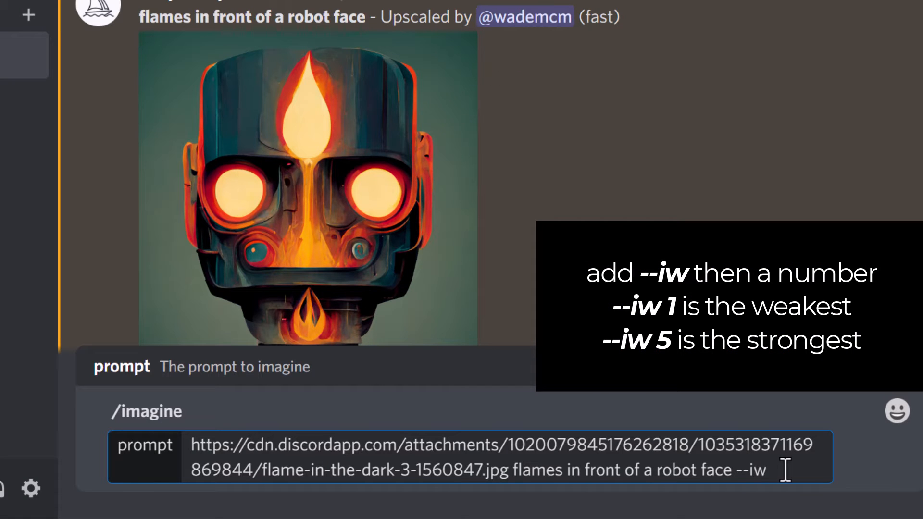
text(1)
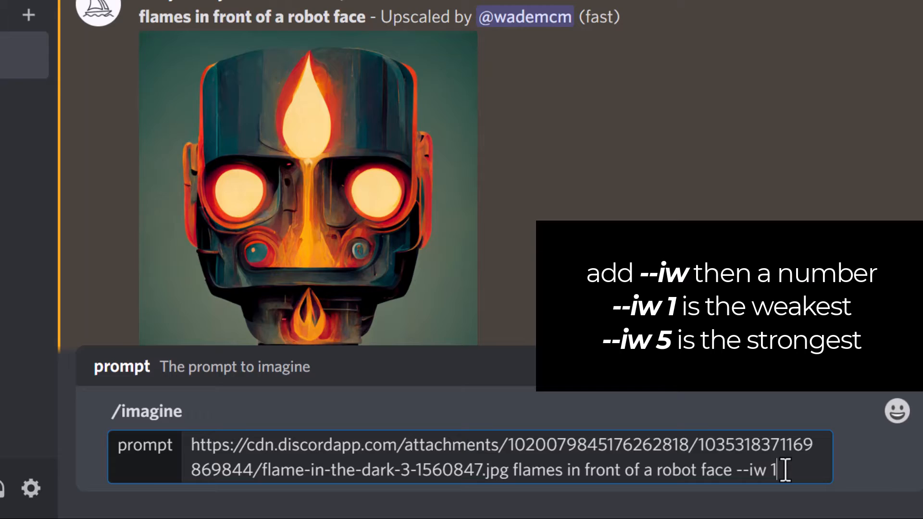
key(Return)
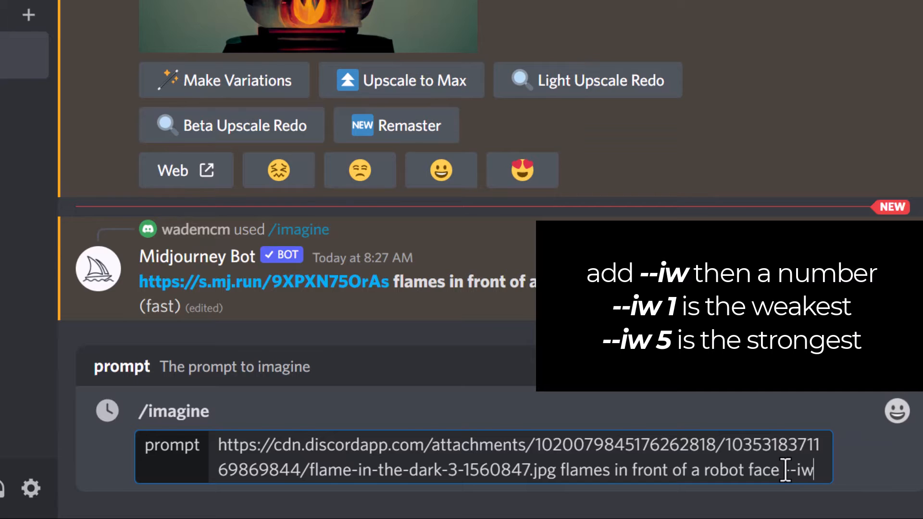
Step: Send further imagine requests with the same prompt at higher image weights up to --iw 5
key(Return)
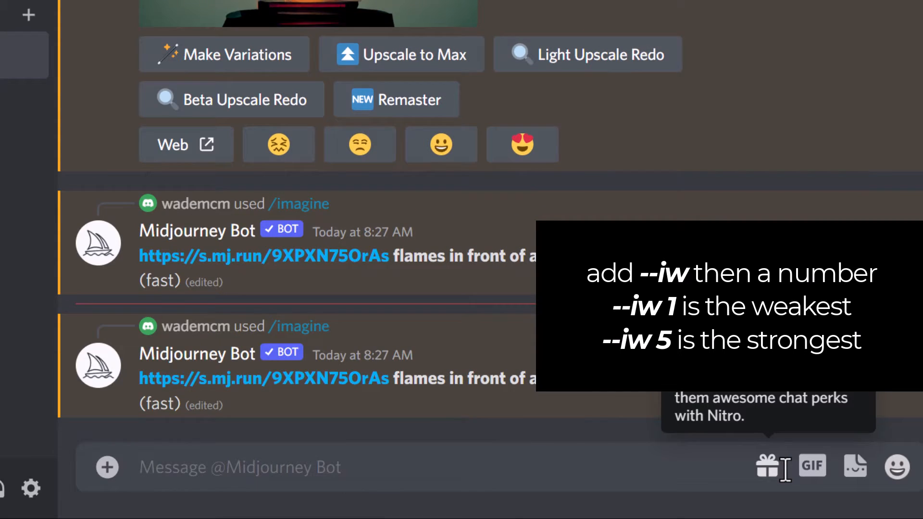
text(/imagine)
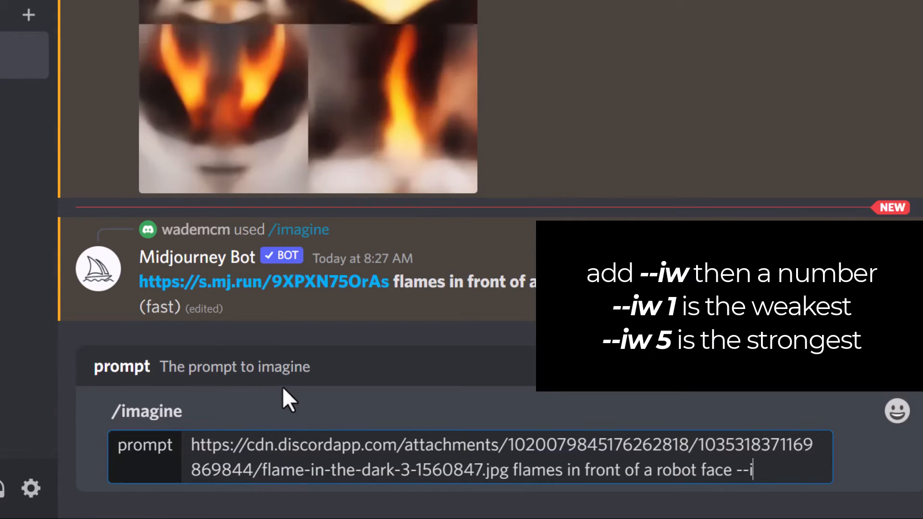
text(w 5)
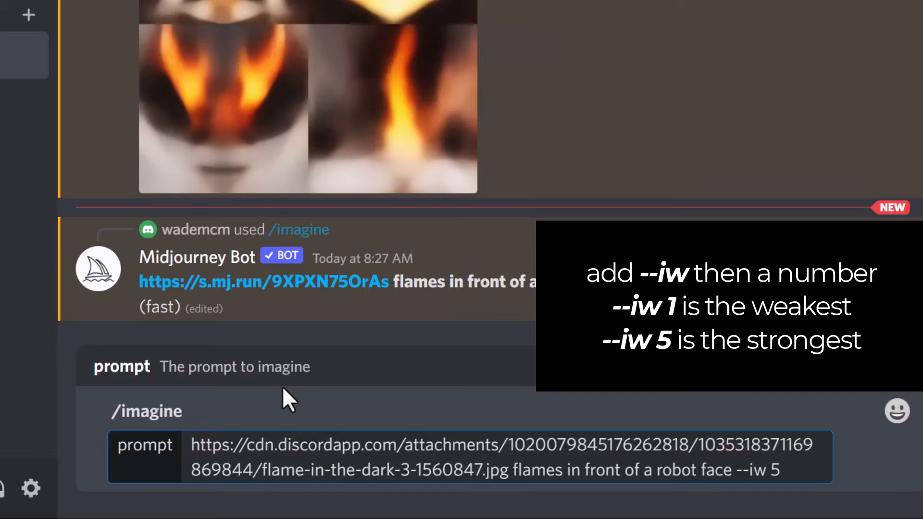
key(Return)
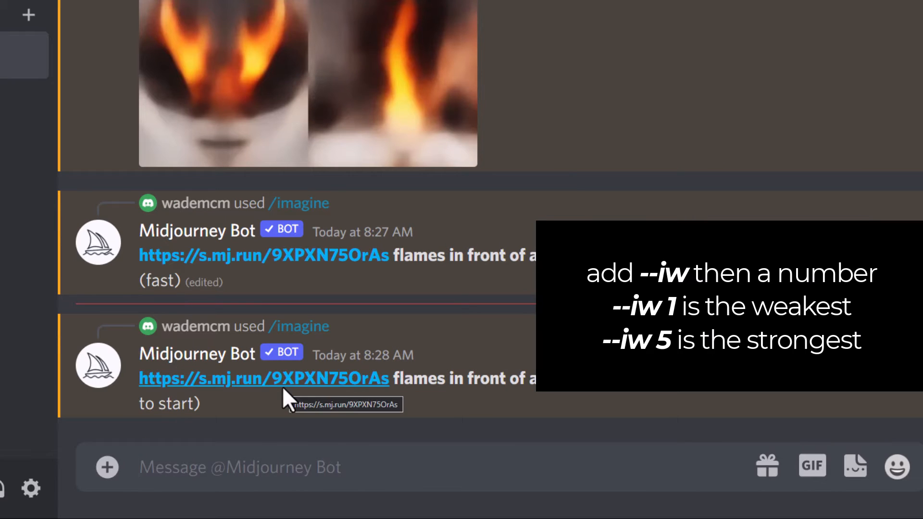
scroll(down, 3)
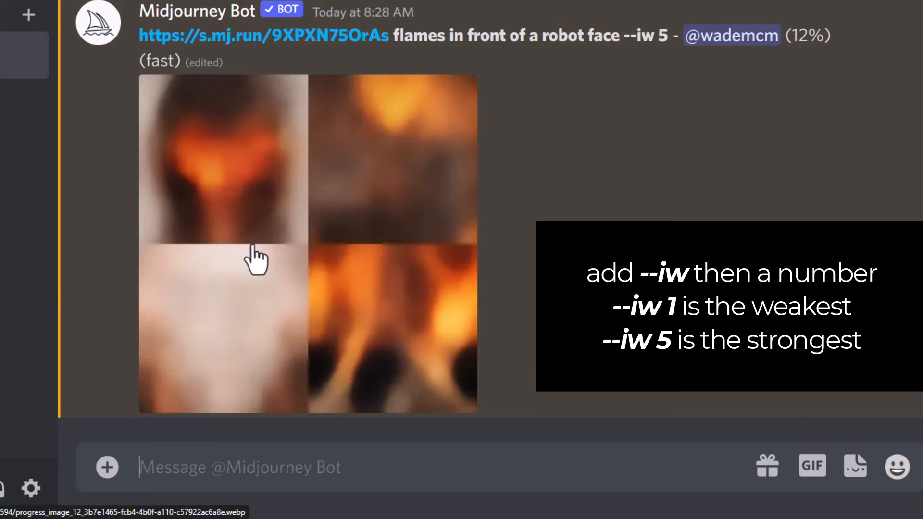
mouse_move(449, 144)
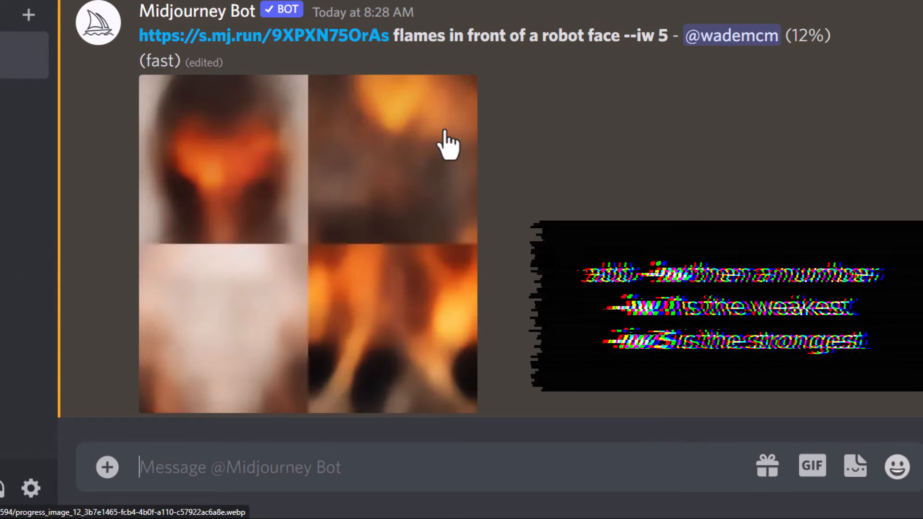
scroll(down, 3)
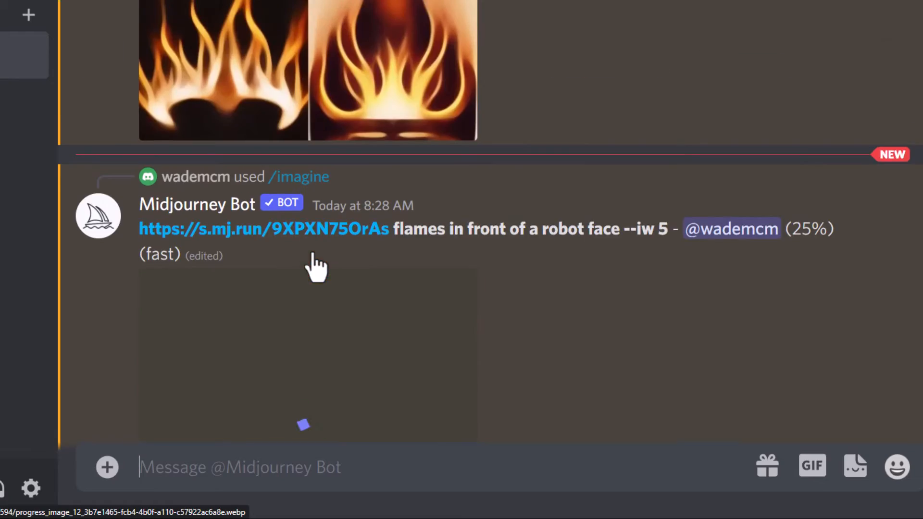